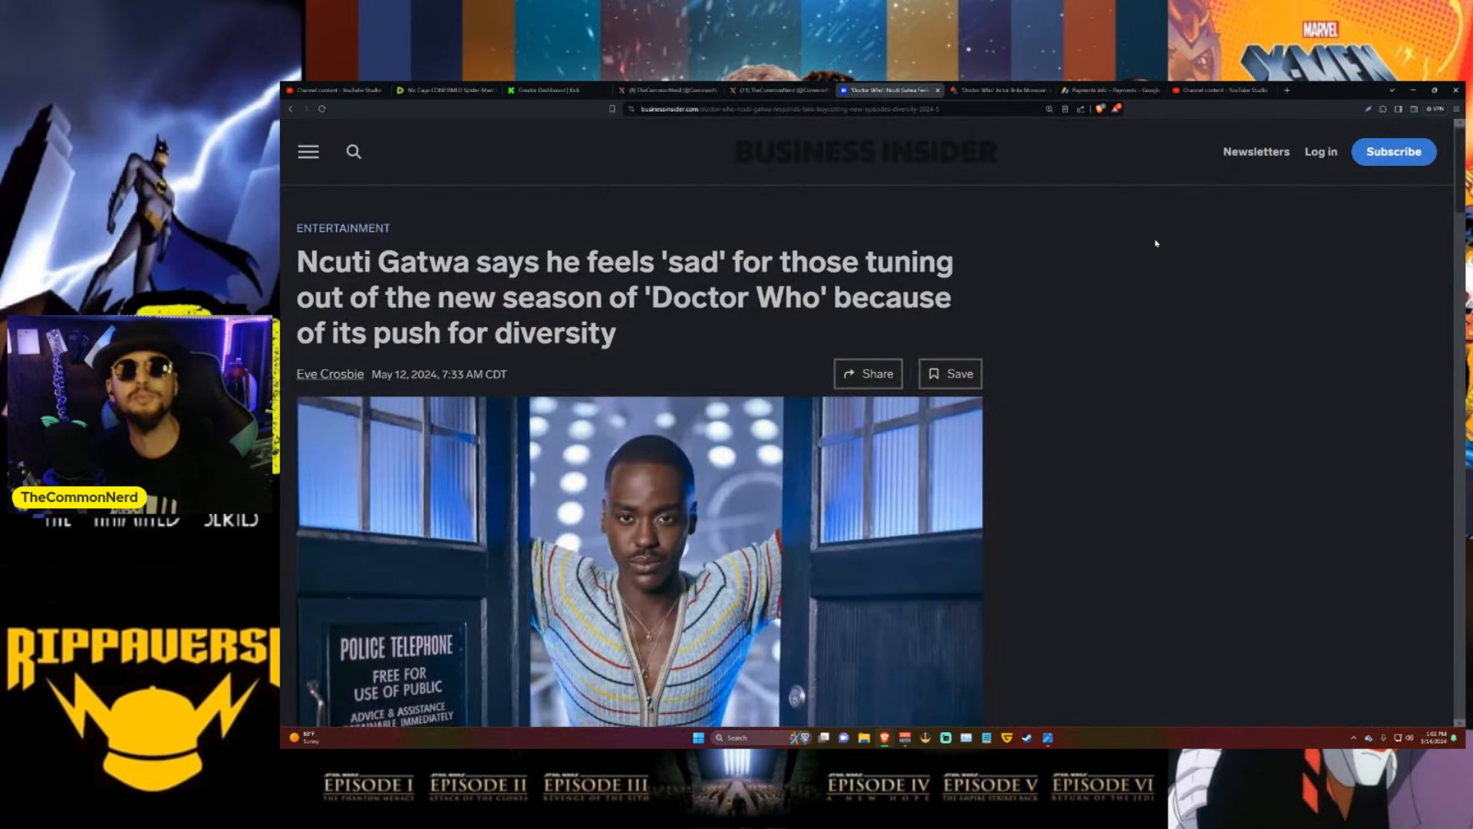
mouse_move(1071, 183)
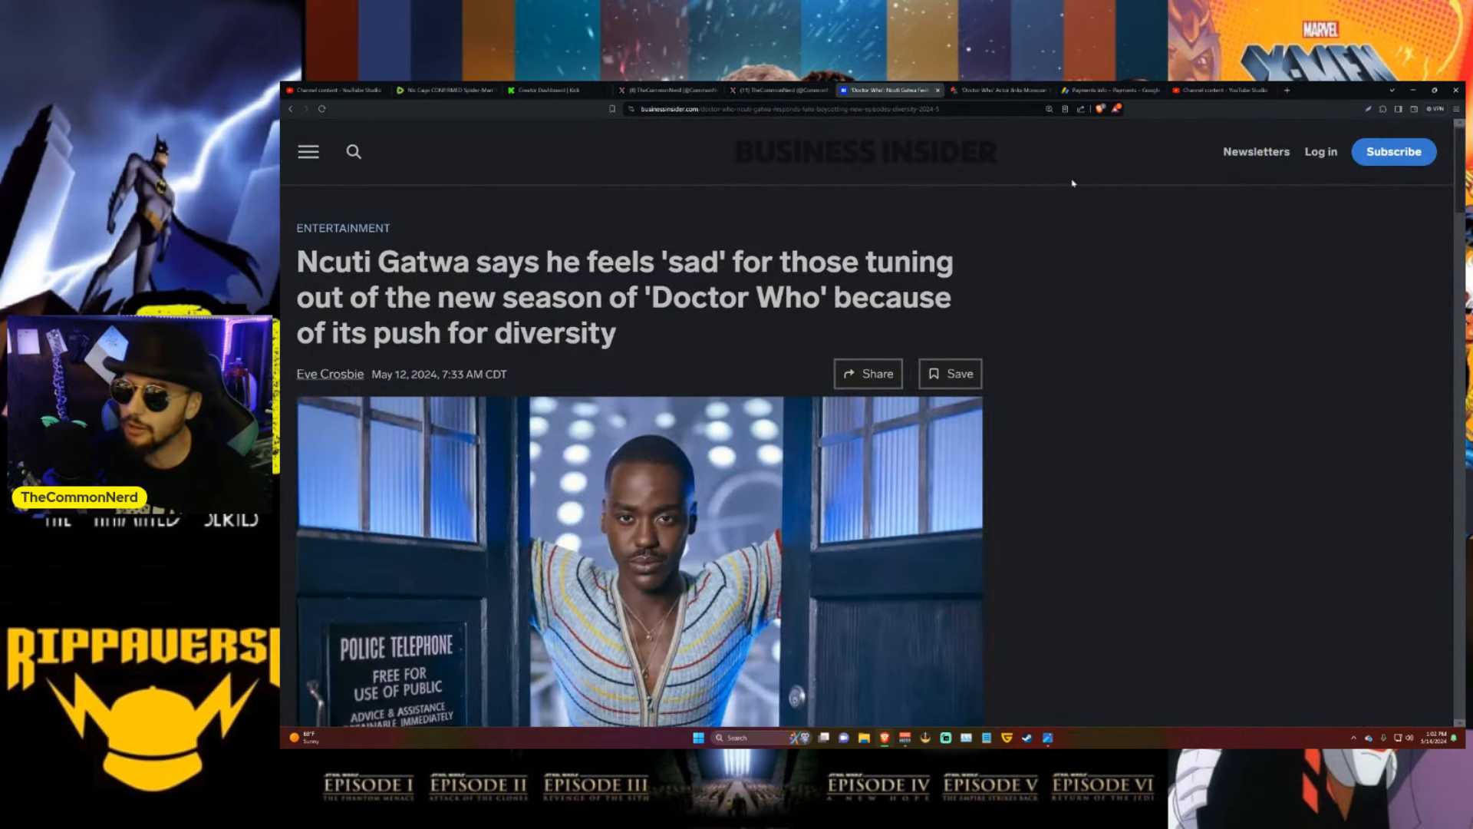
mouse_move(1014, 161)
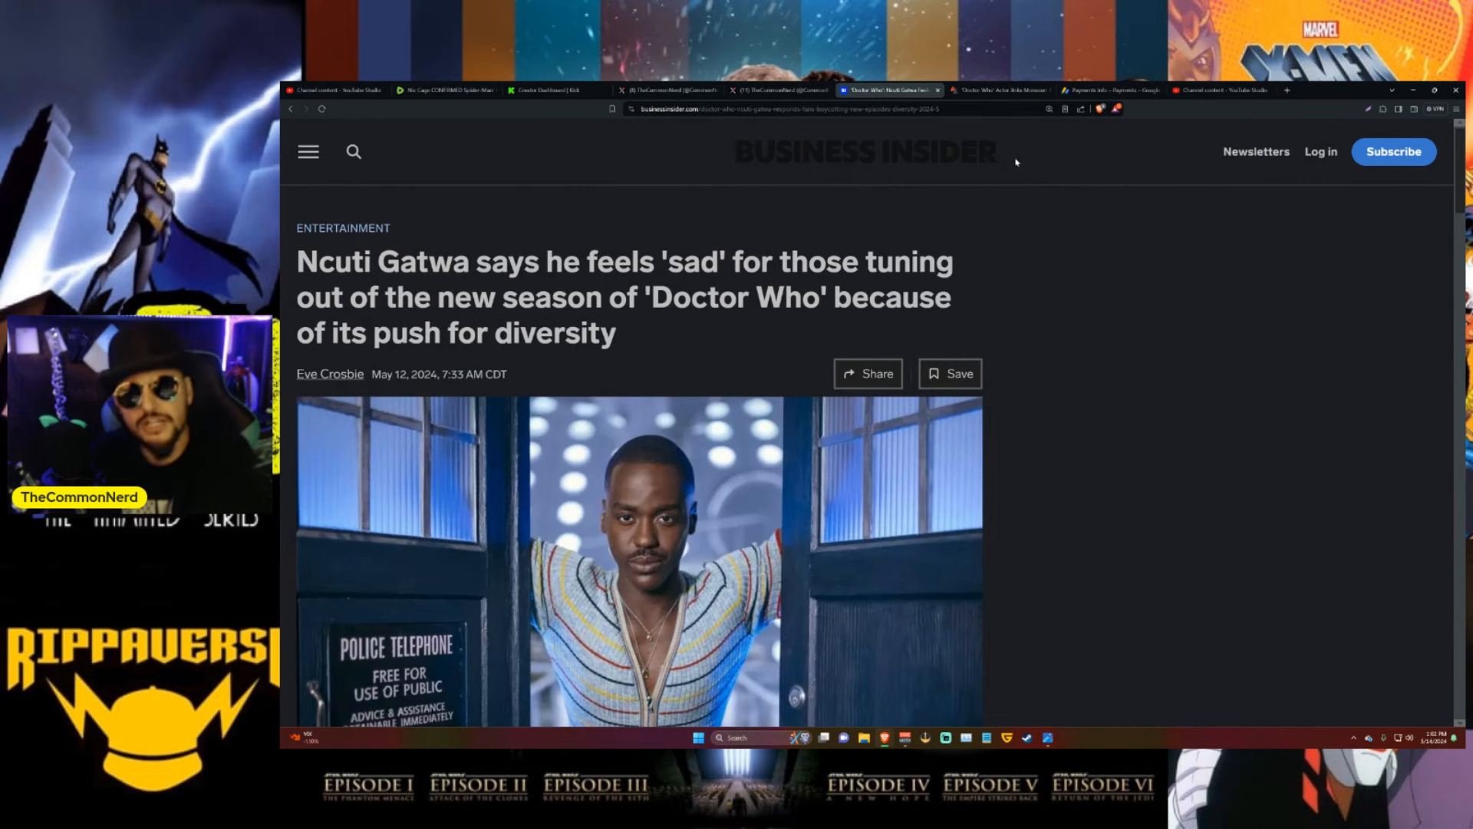
Switch to the Bounding Into Comics tab with the Jinkx Monsoon Doctor Who article
left_click(987, 90)
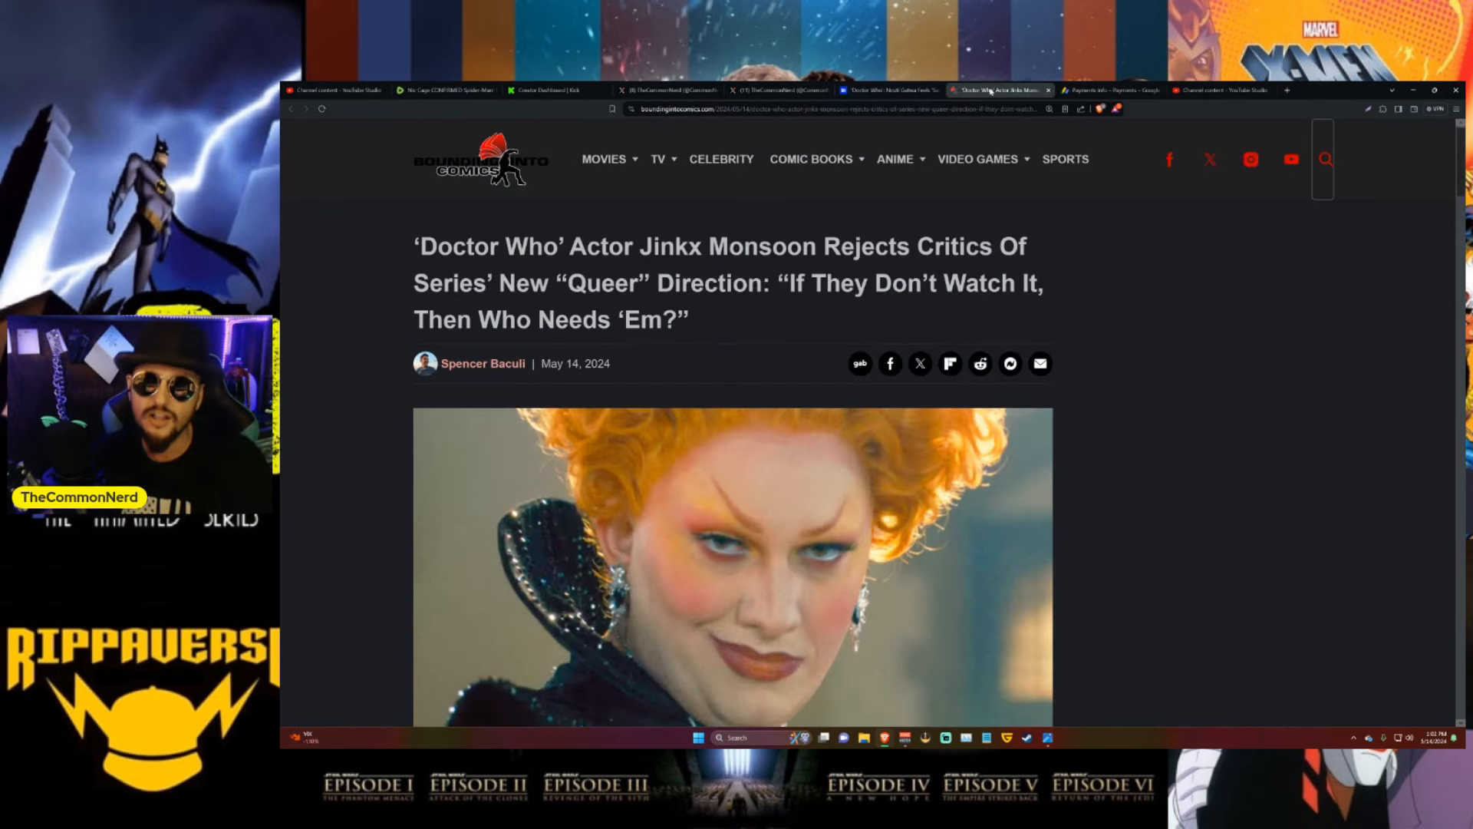
mouse_move(1257, 307)
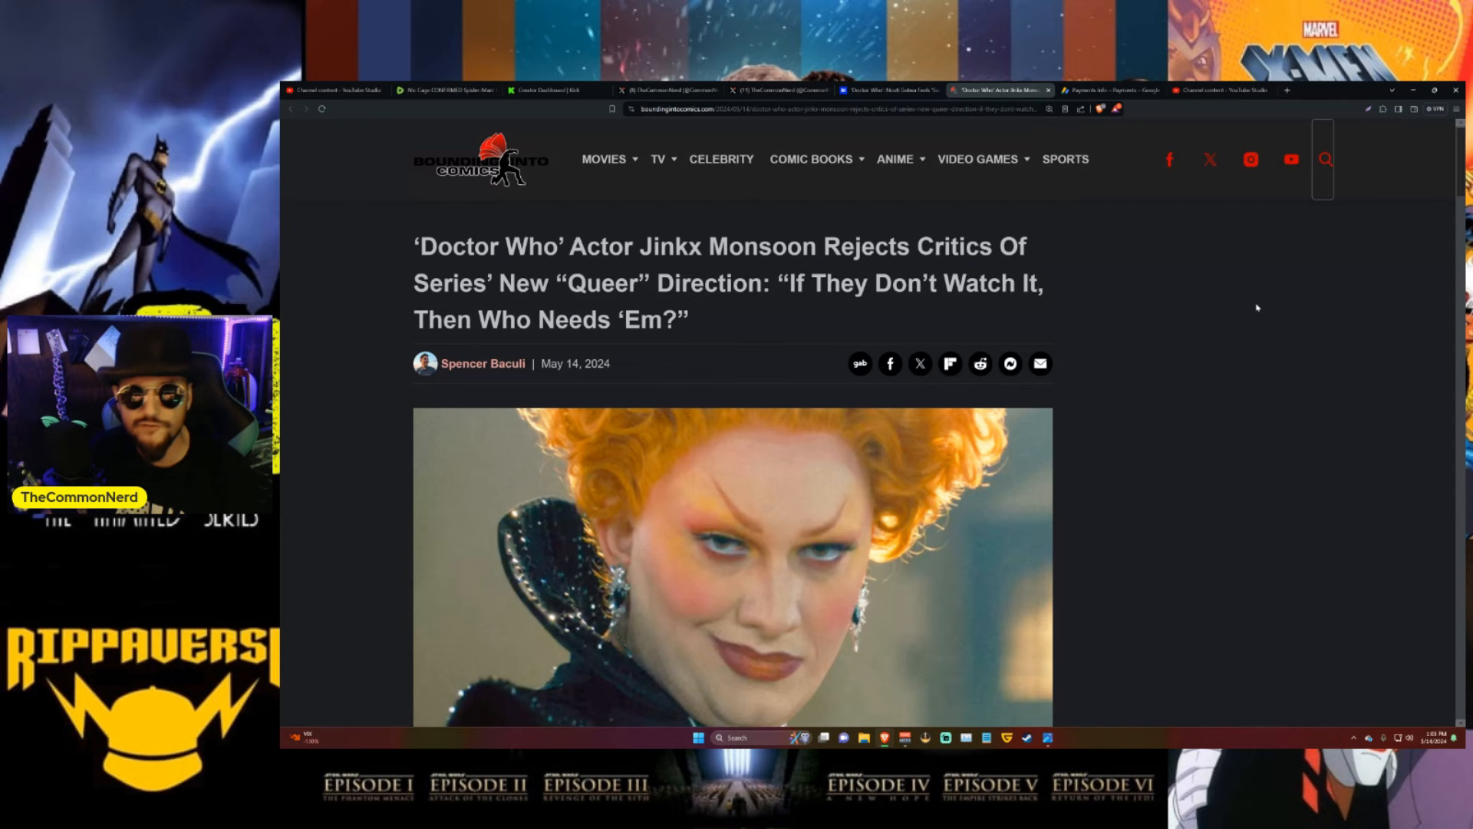
scroll("down", 3)
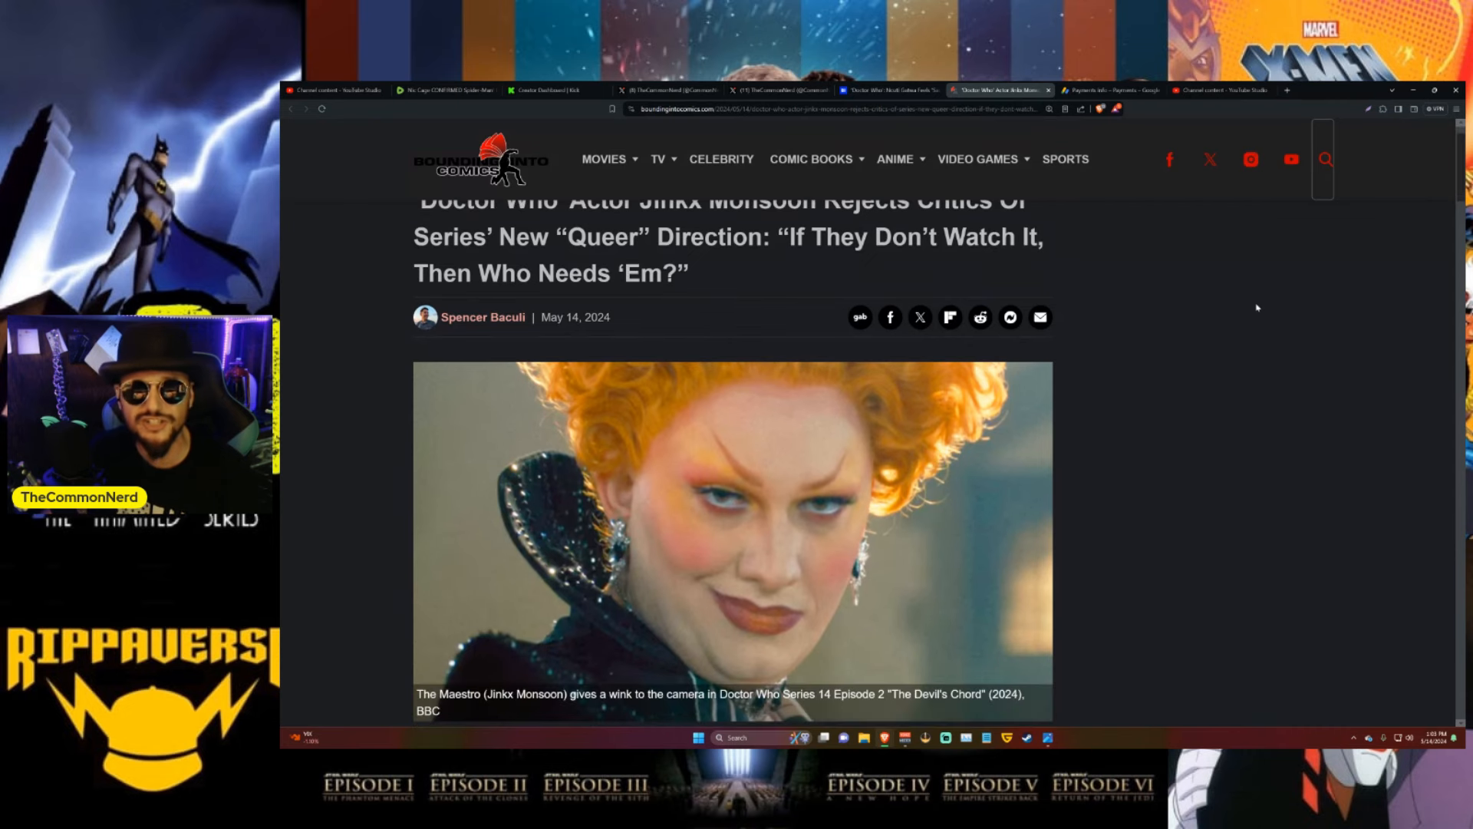
scroll("up", 3)
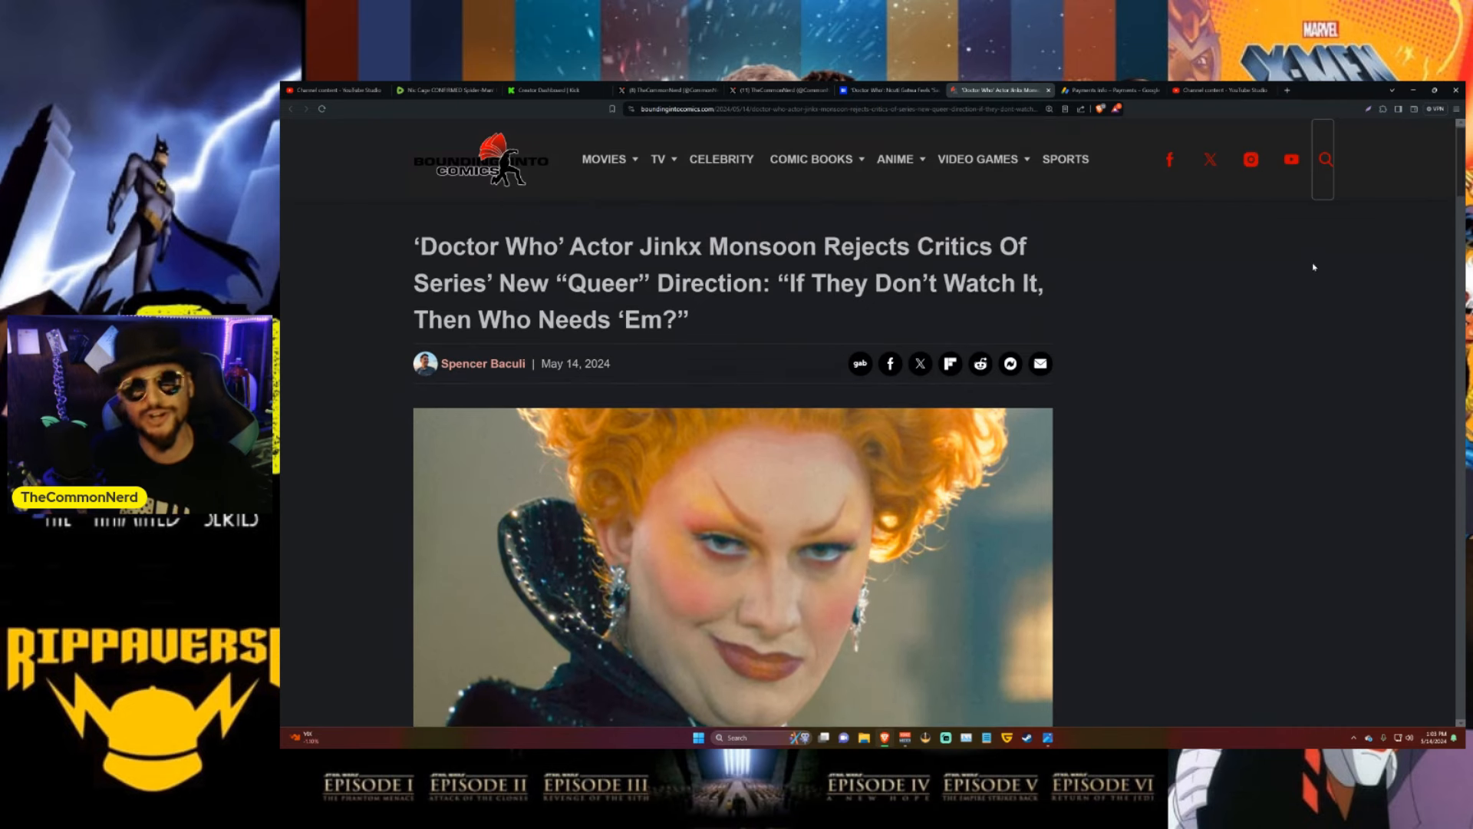
scroll("down", 3)
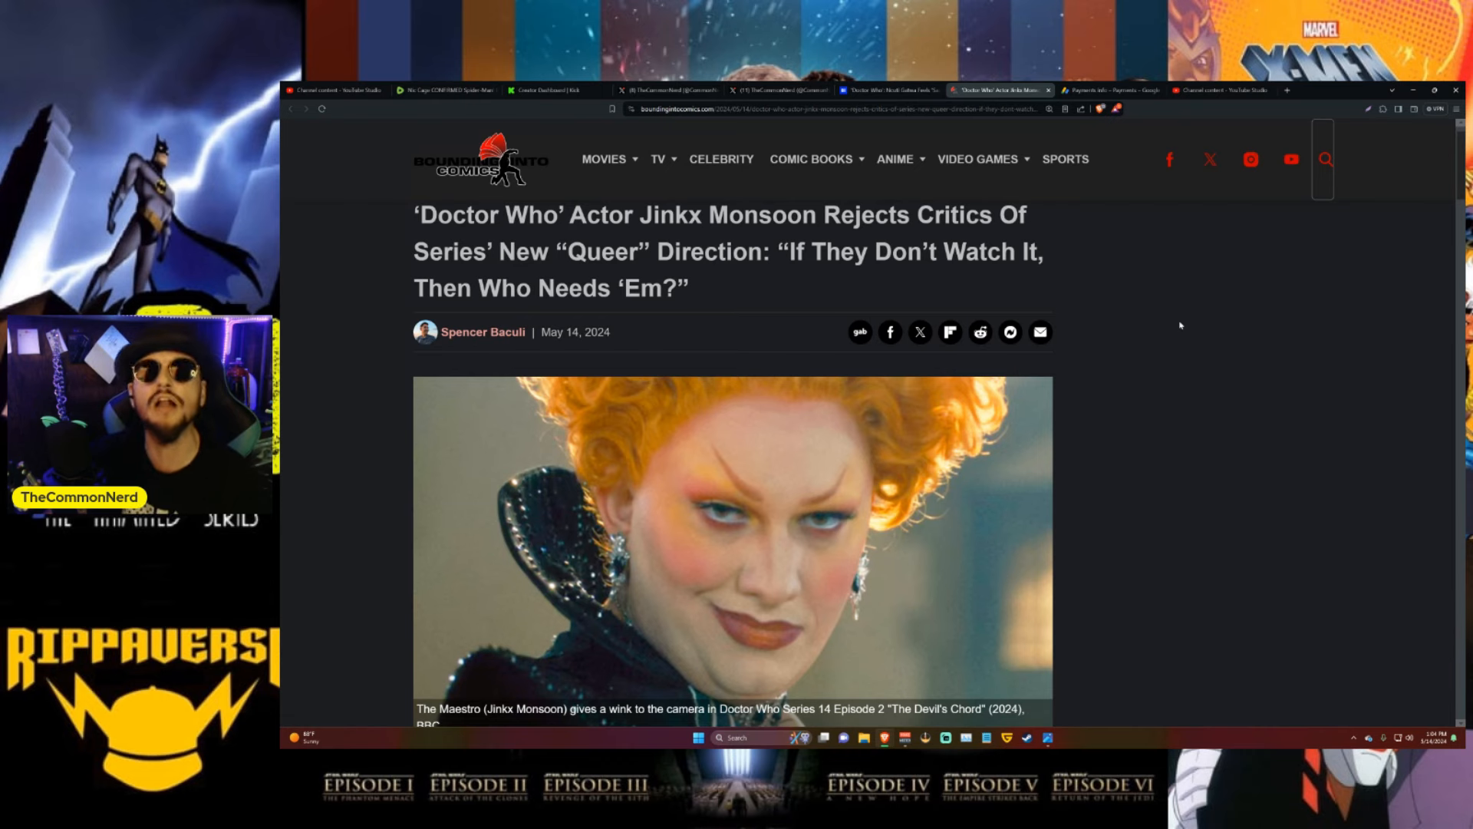
Scroll past the header image to the opening 'door hit you' paragraph and Maestro debut photo
scroll("down", 3)
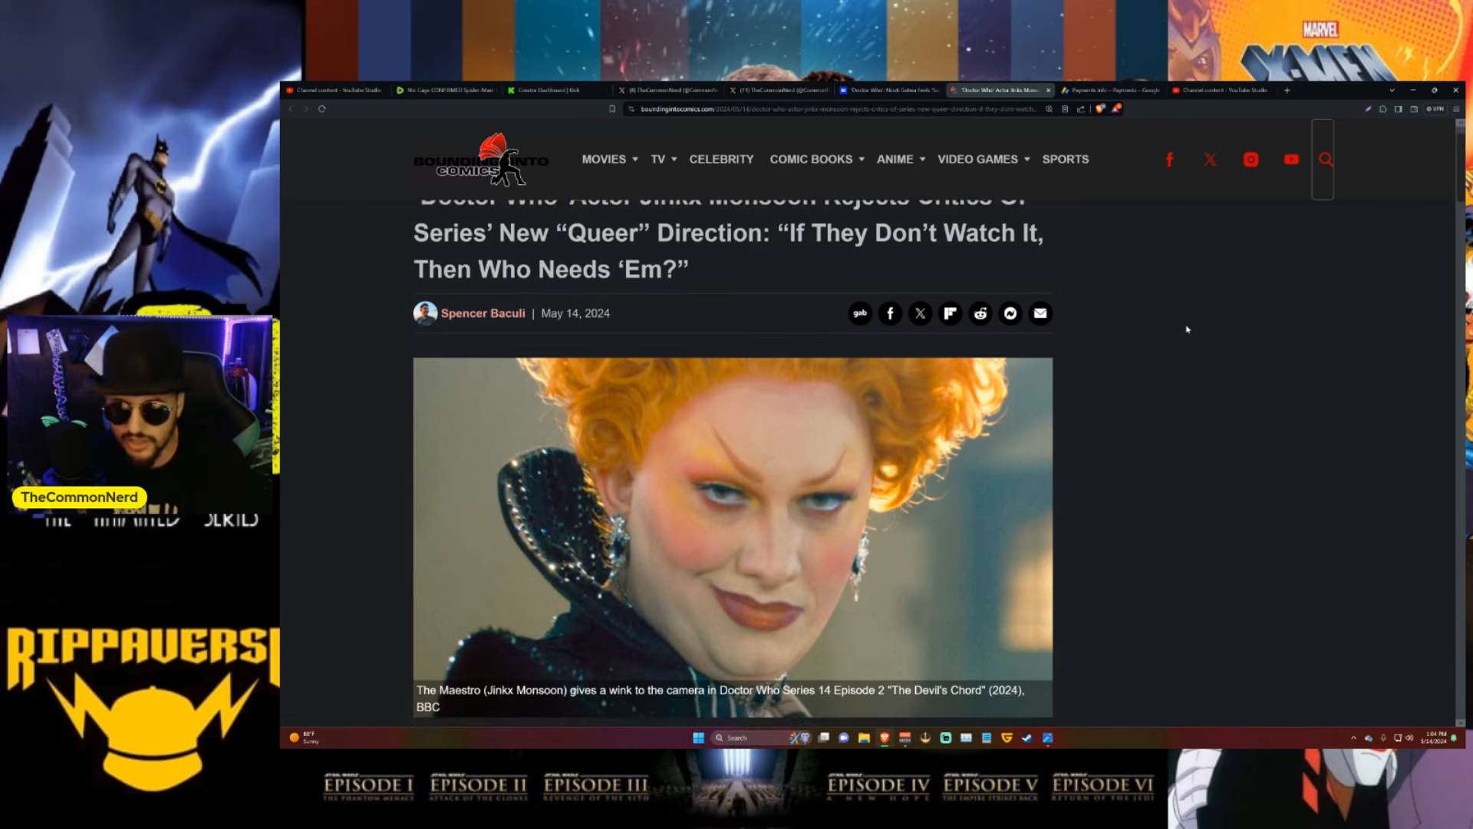
scroll("down", 3)
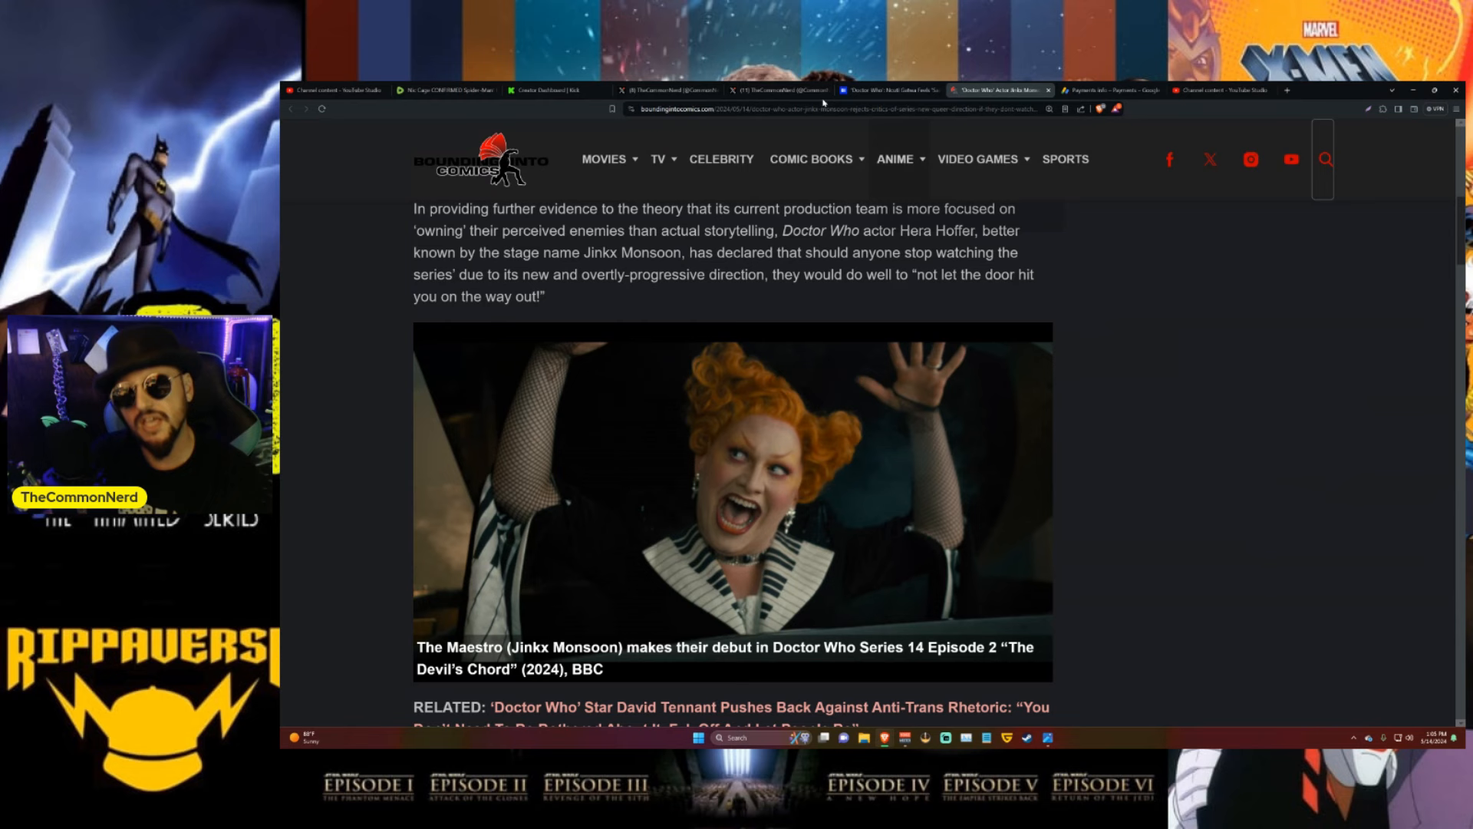
Switch to the Business Insider tab on Ncuti Gatwa and viewers tuning out of Doctor Who
left_click(886, 91)
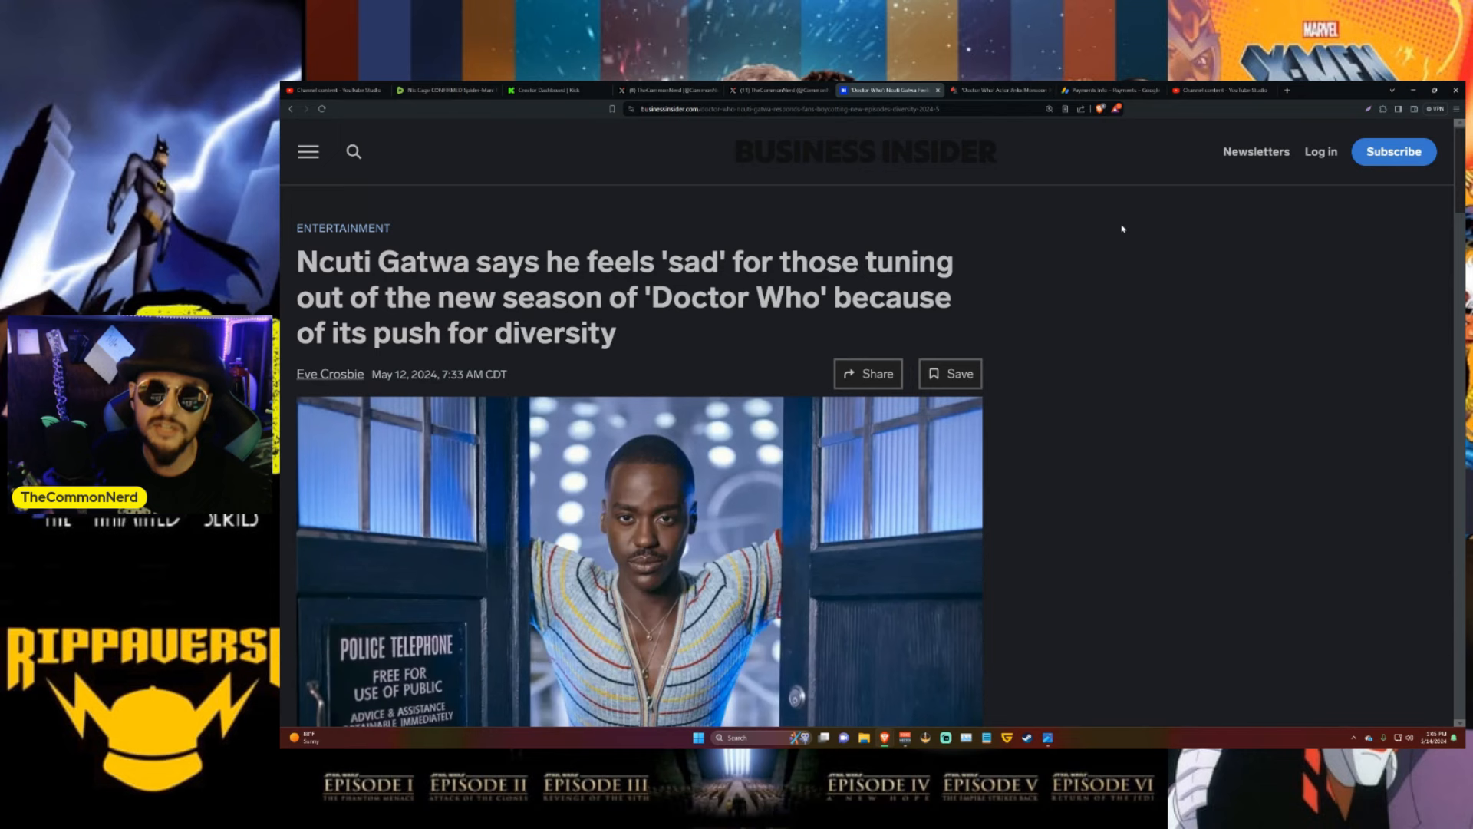
mouse_move(1026, 132)
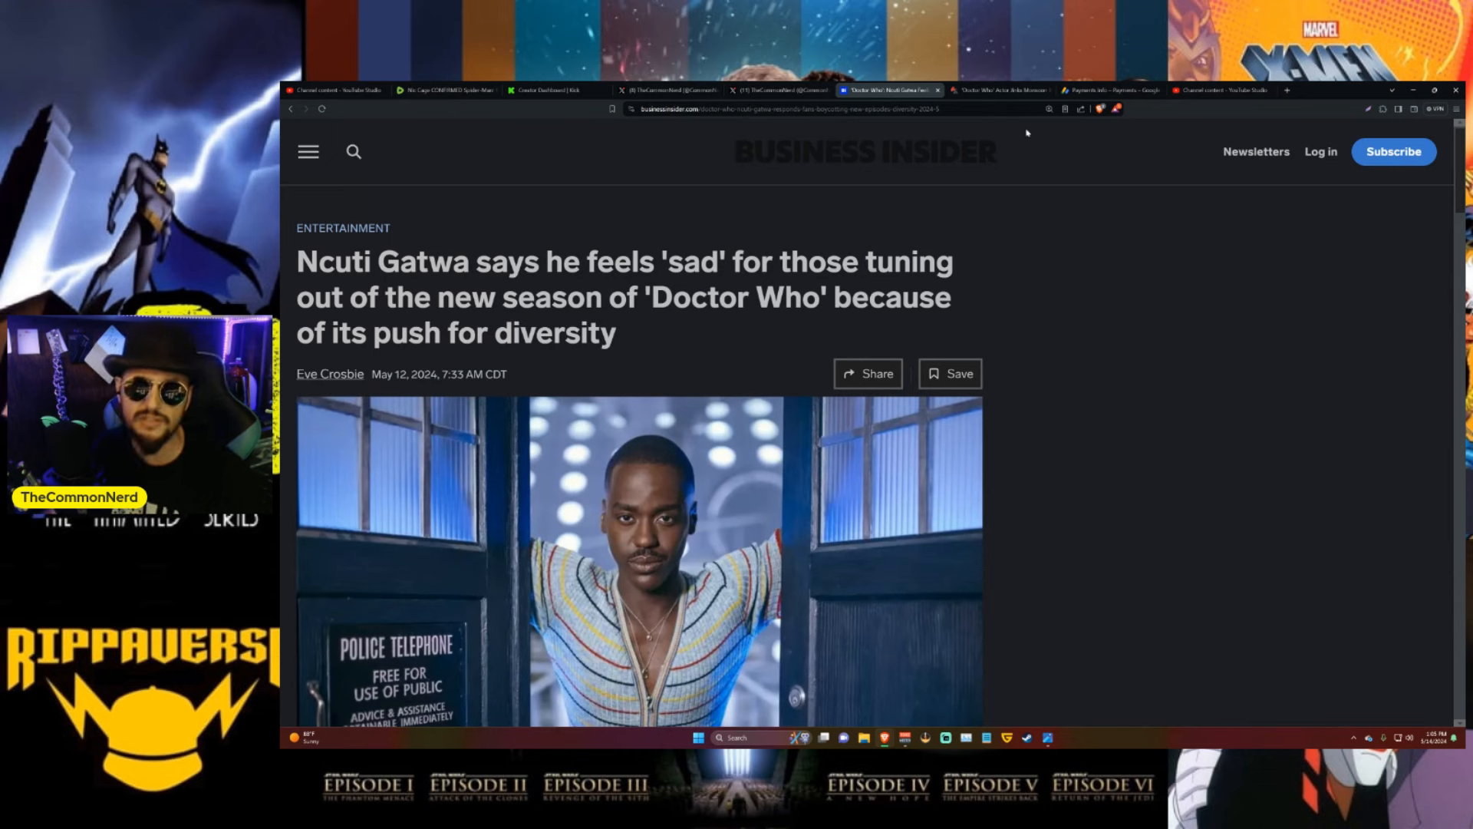
mouse_move(991, 91)
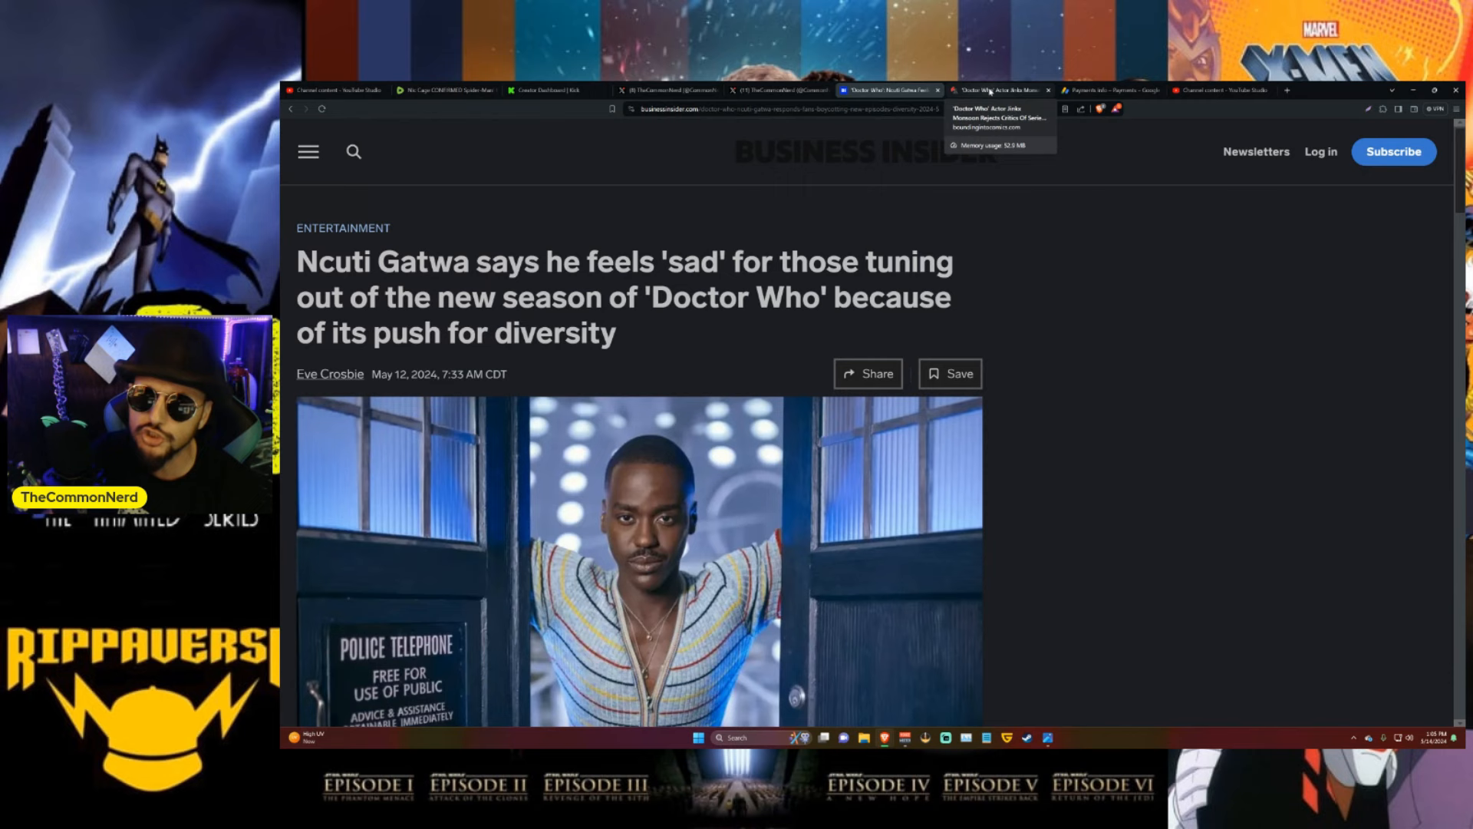
Return to the Bounding Into Comics Jinkx Monsoon article tab
left_click(991, 91)
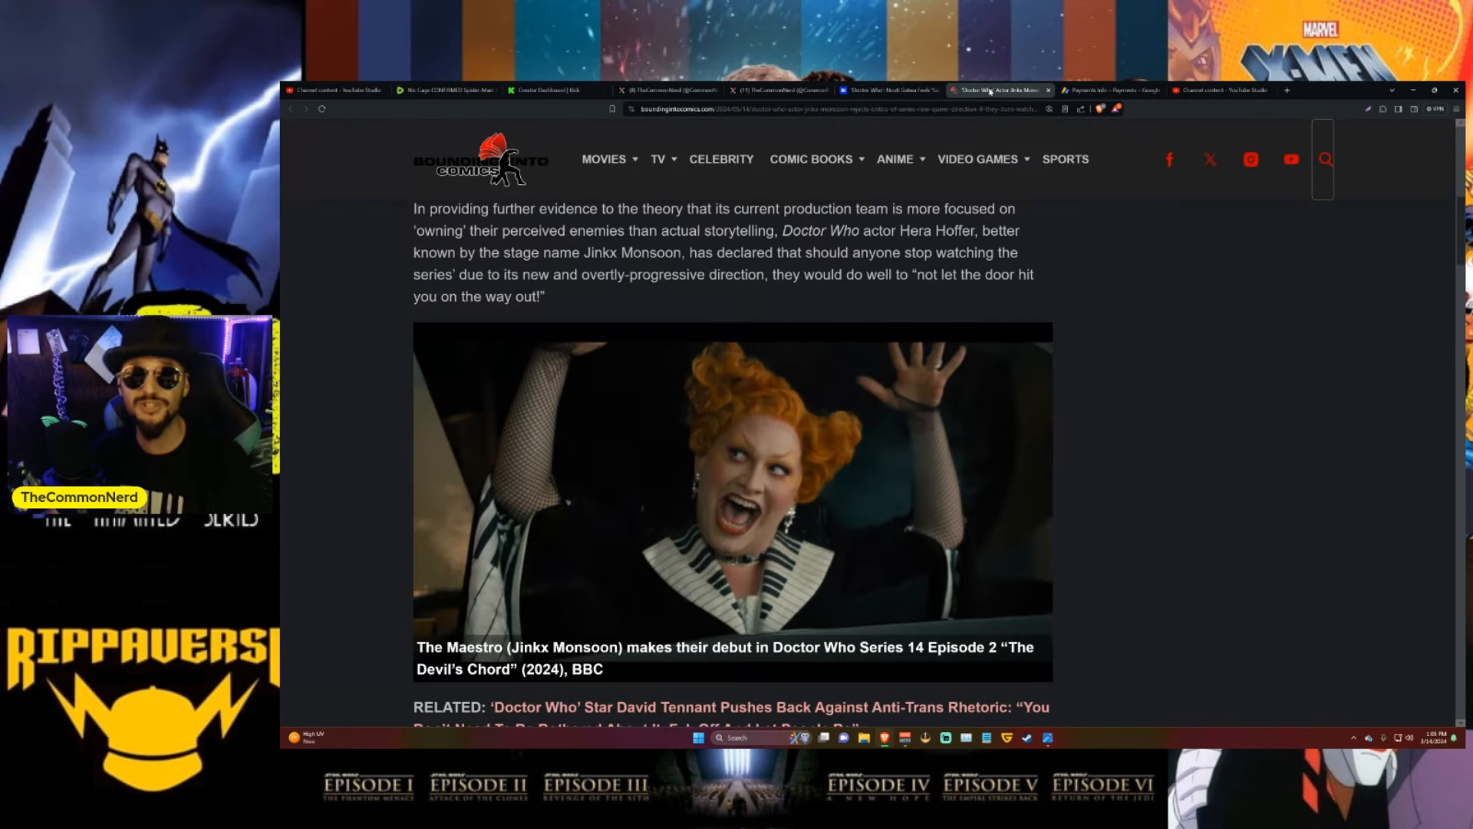
mouse_move(1263, 398)
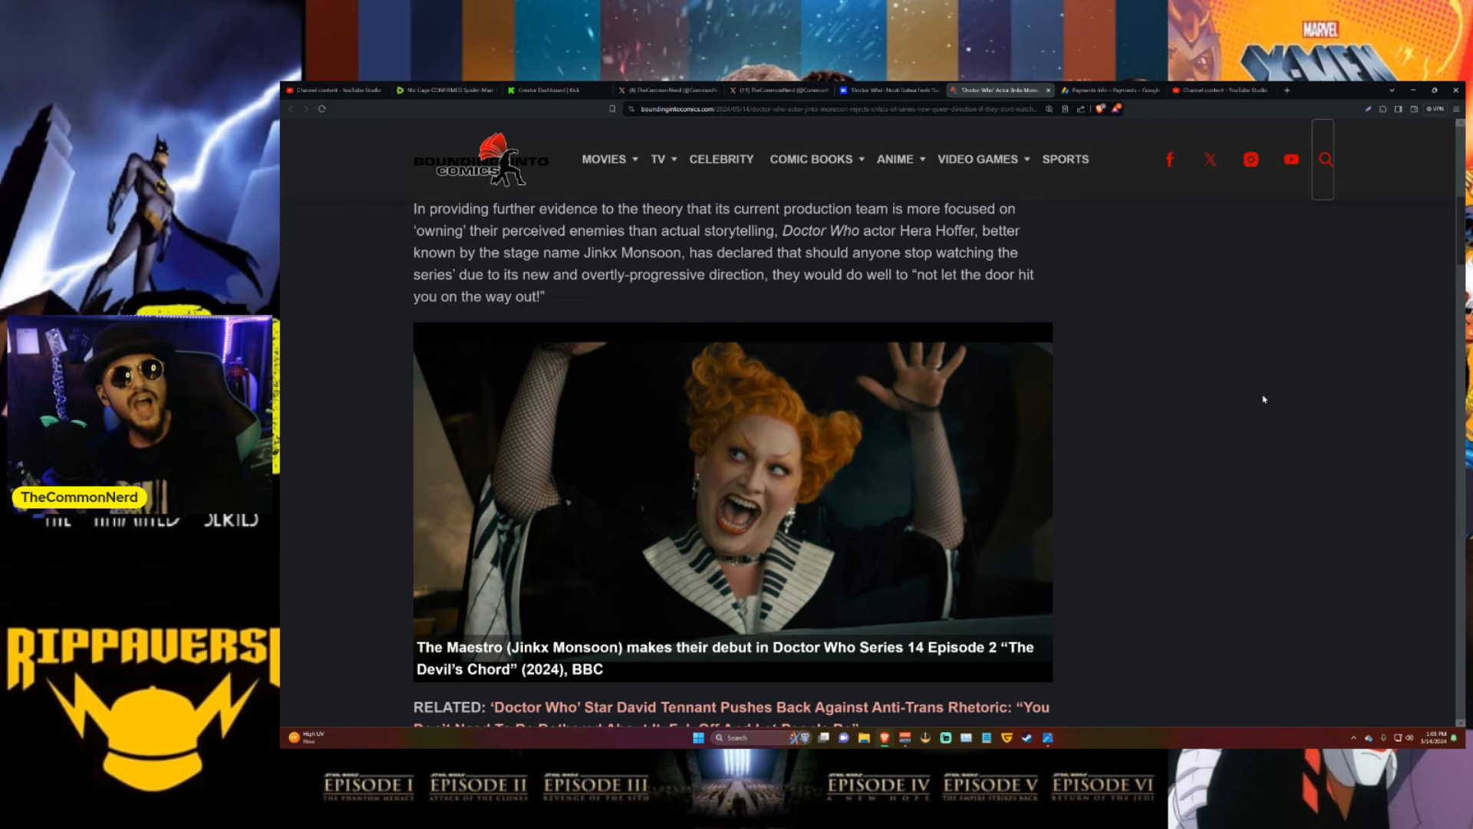
Scroll to the Slate interview paragraph and the Maestro-with-Henry photo
scroll("down", 3)
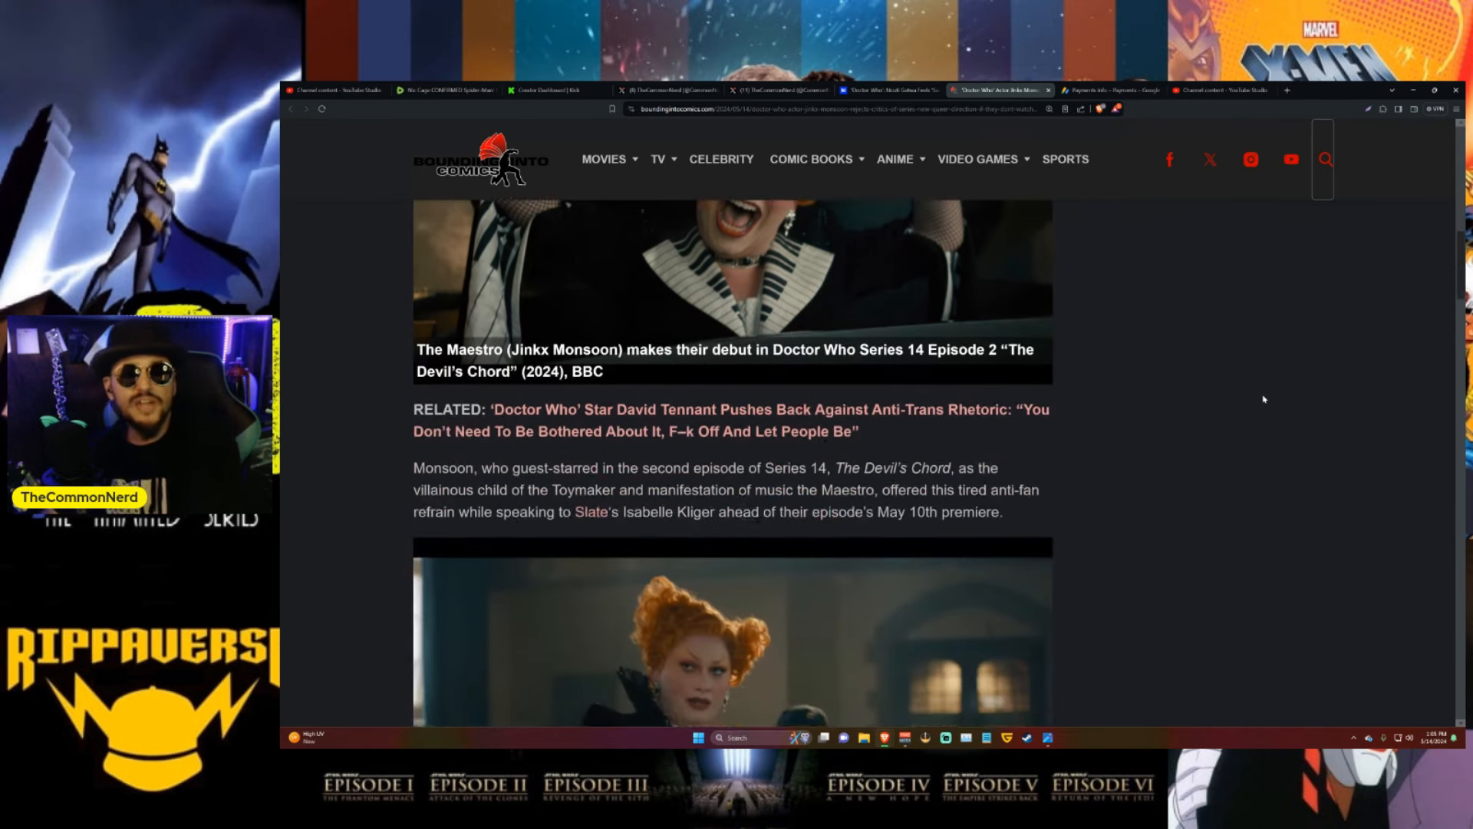
scroll("down", 3)
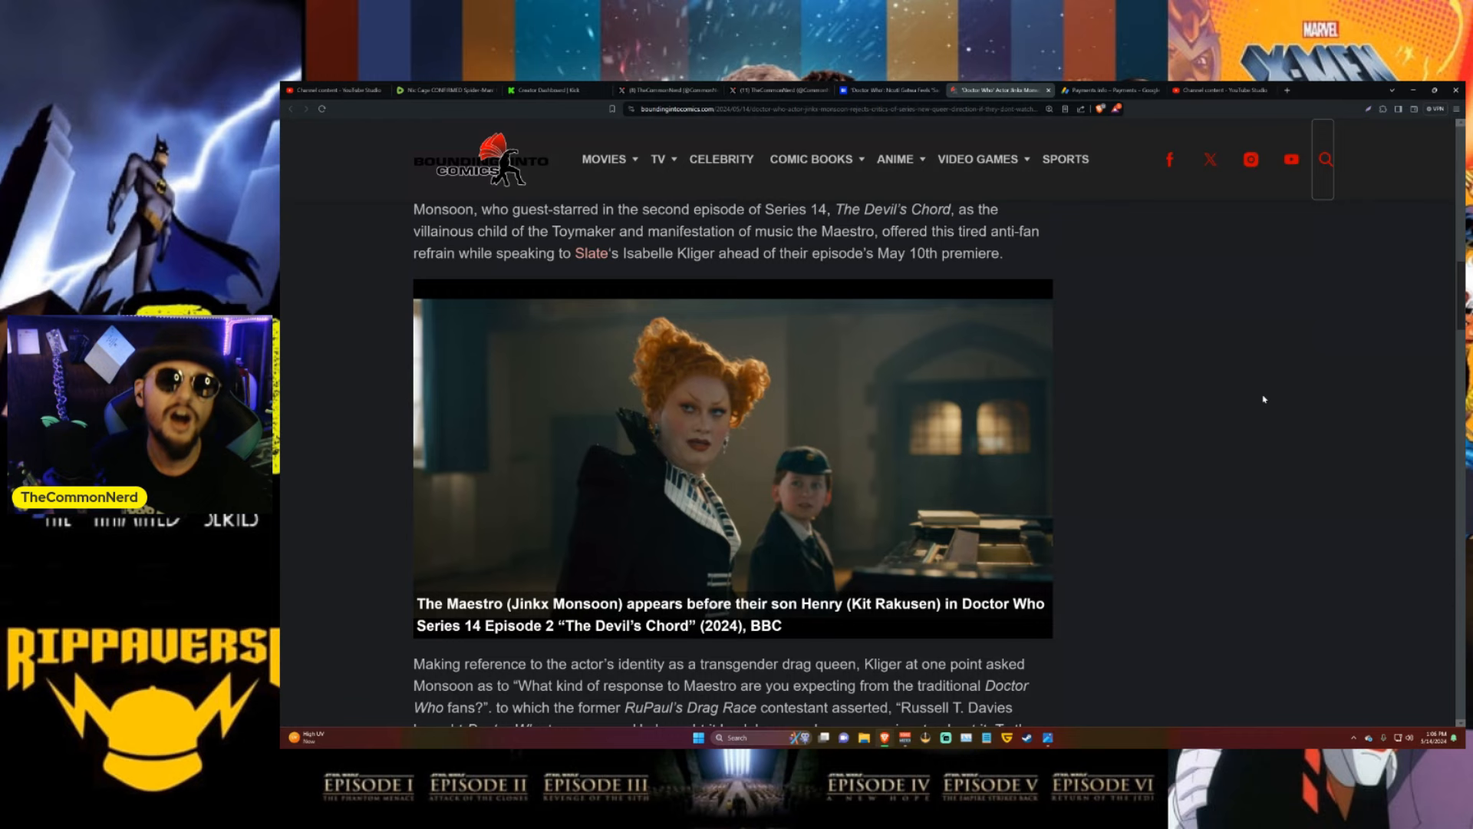
Scroll to Monsoon's quotes about Russell T. Davies and the 'transphobic ones'
scroll("down", 3)
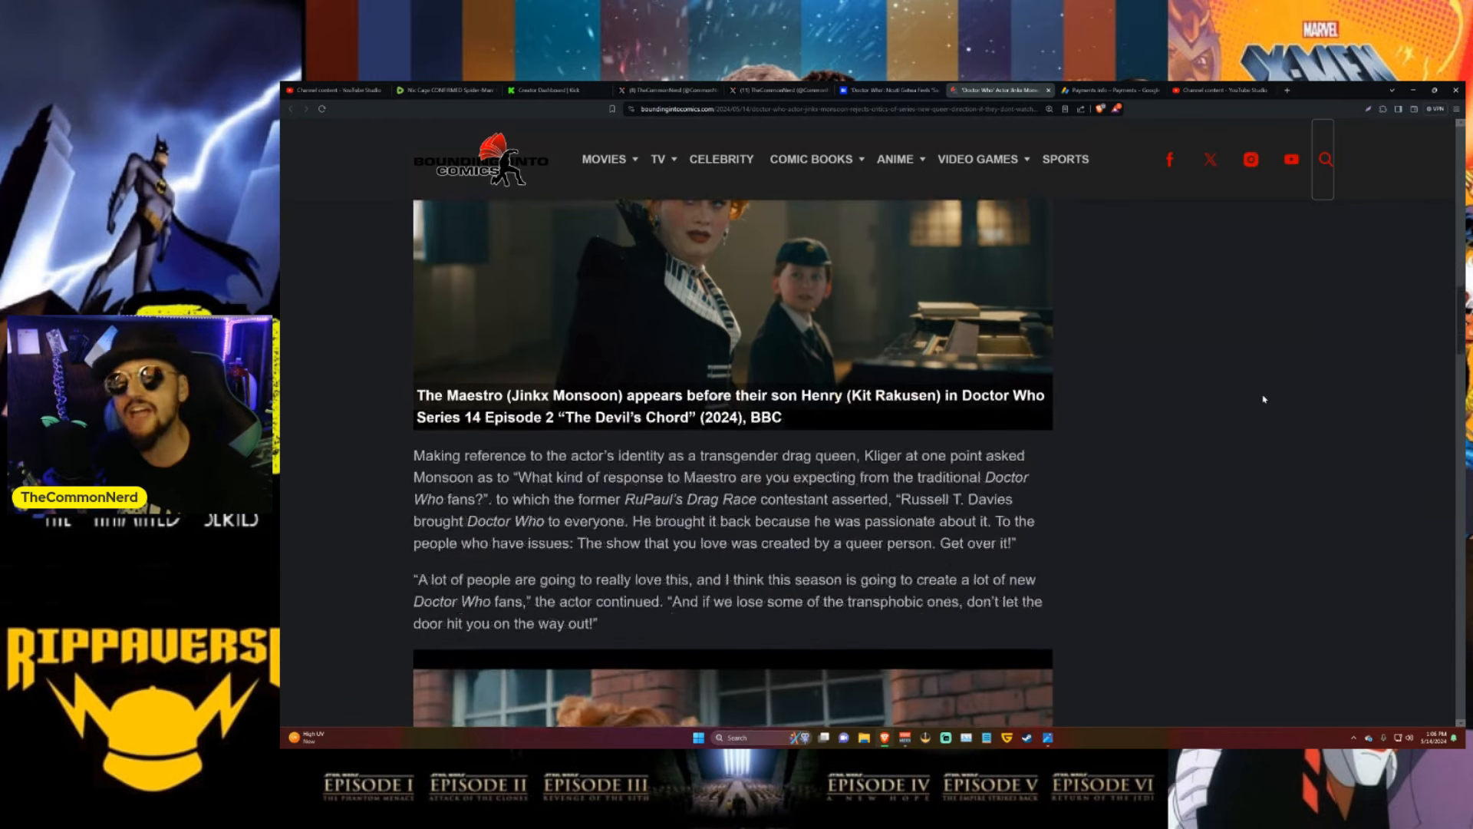
scroll("down", 3)
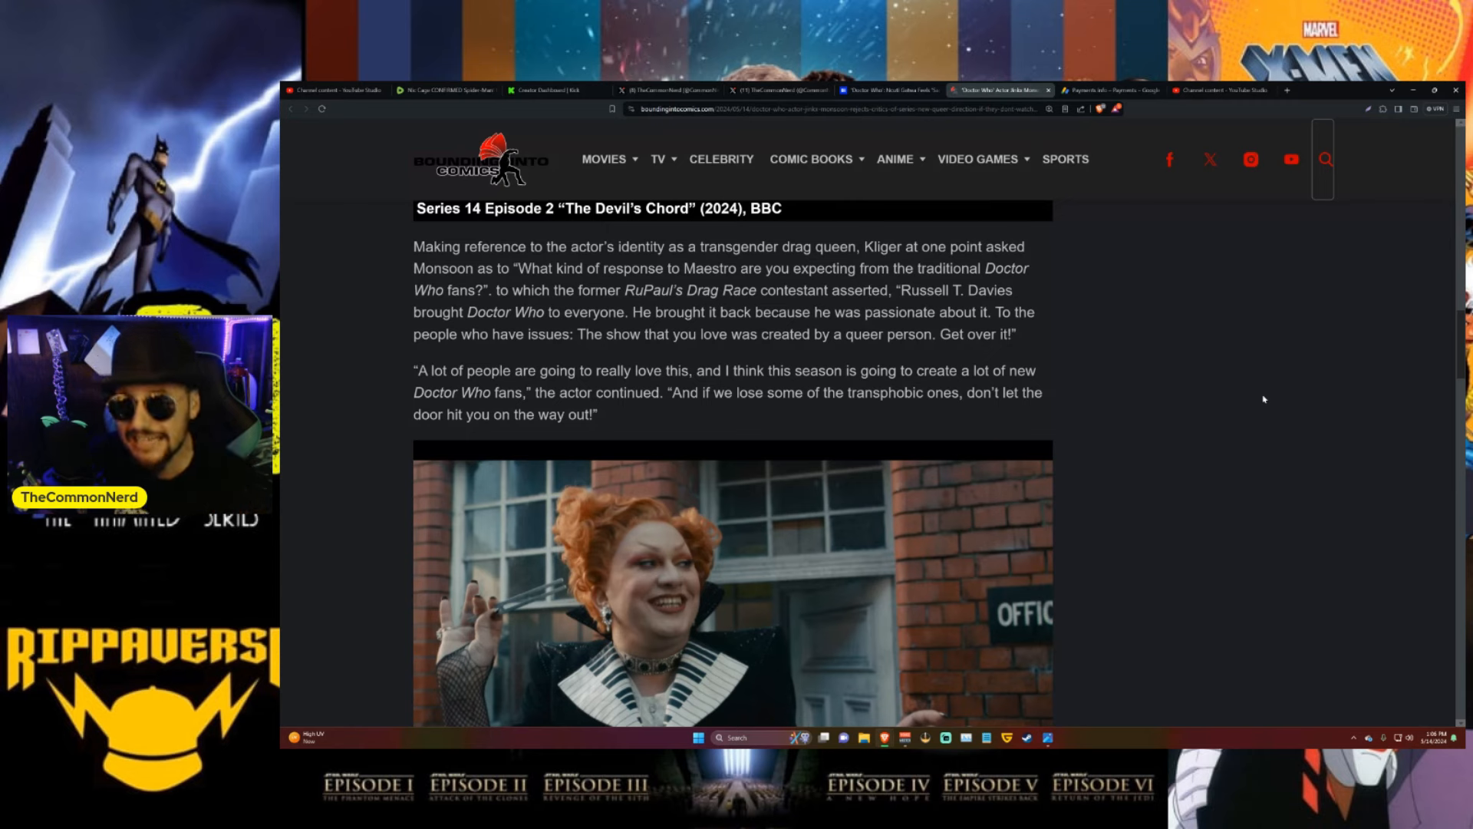
mouse_move(1269, 404)
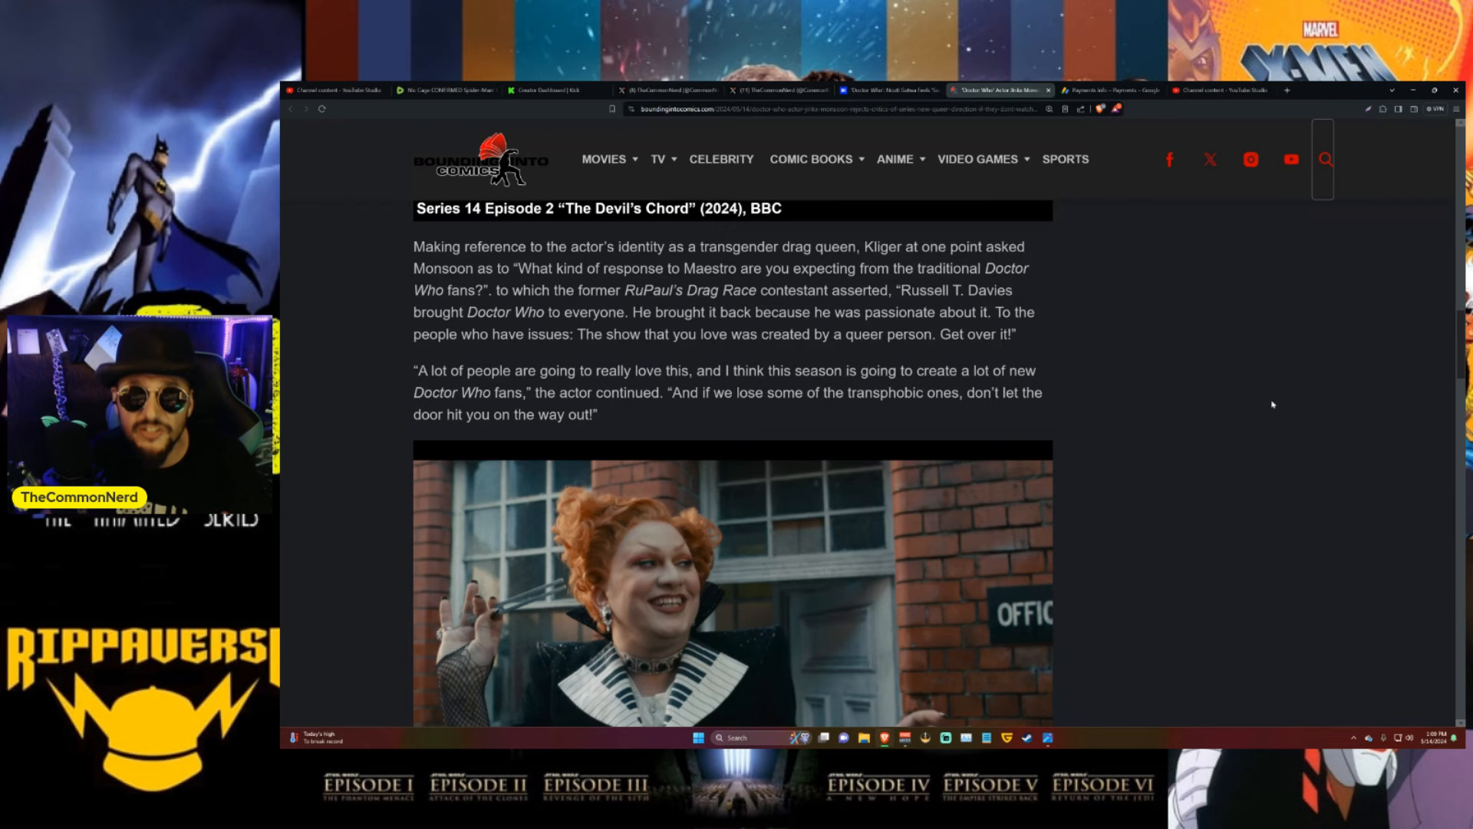
Scroll to the Maestro-pursues-the-Doctor photo caption and the related showrunner headline
scroll("down", 3)
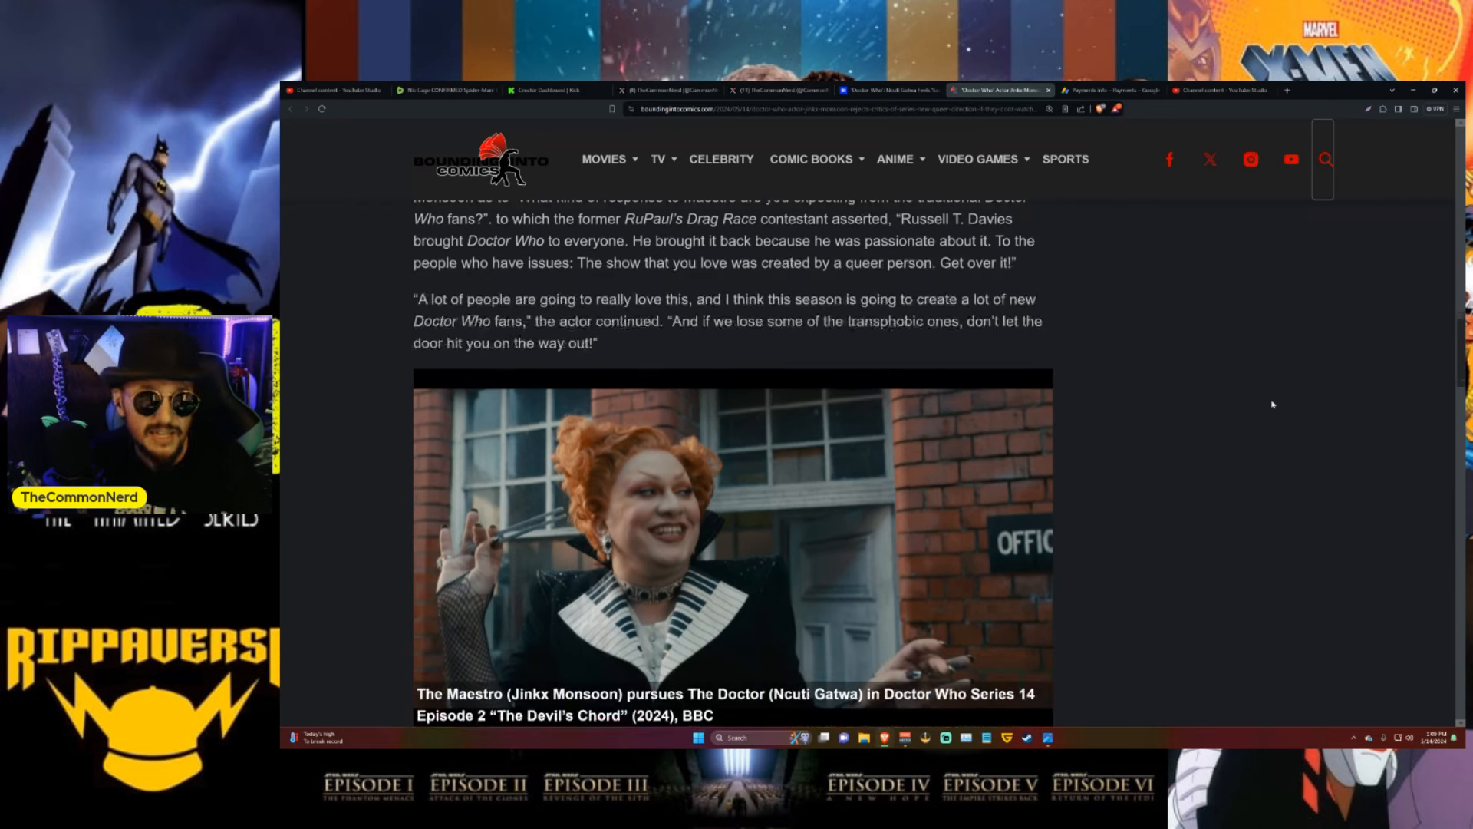
scroll("down", 3)
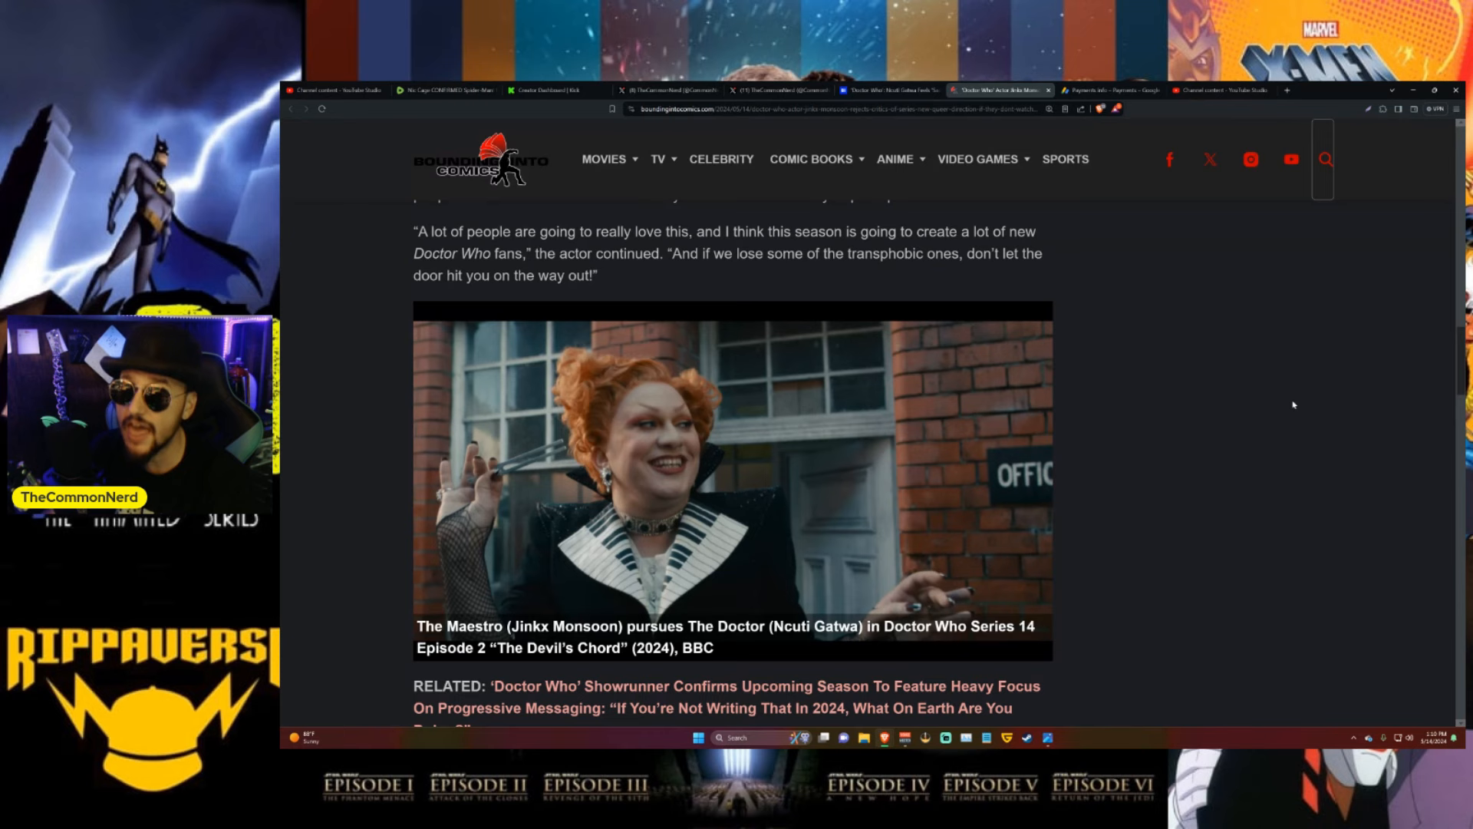
mouse_move(1212, 404)
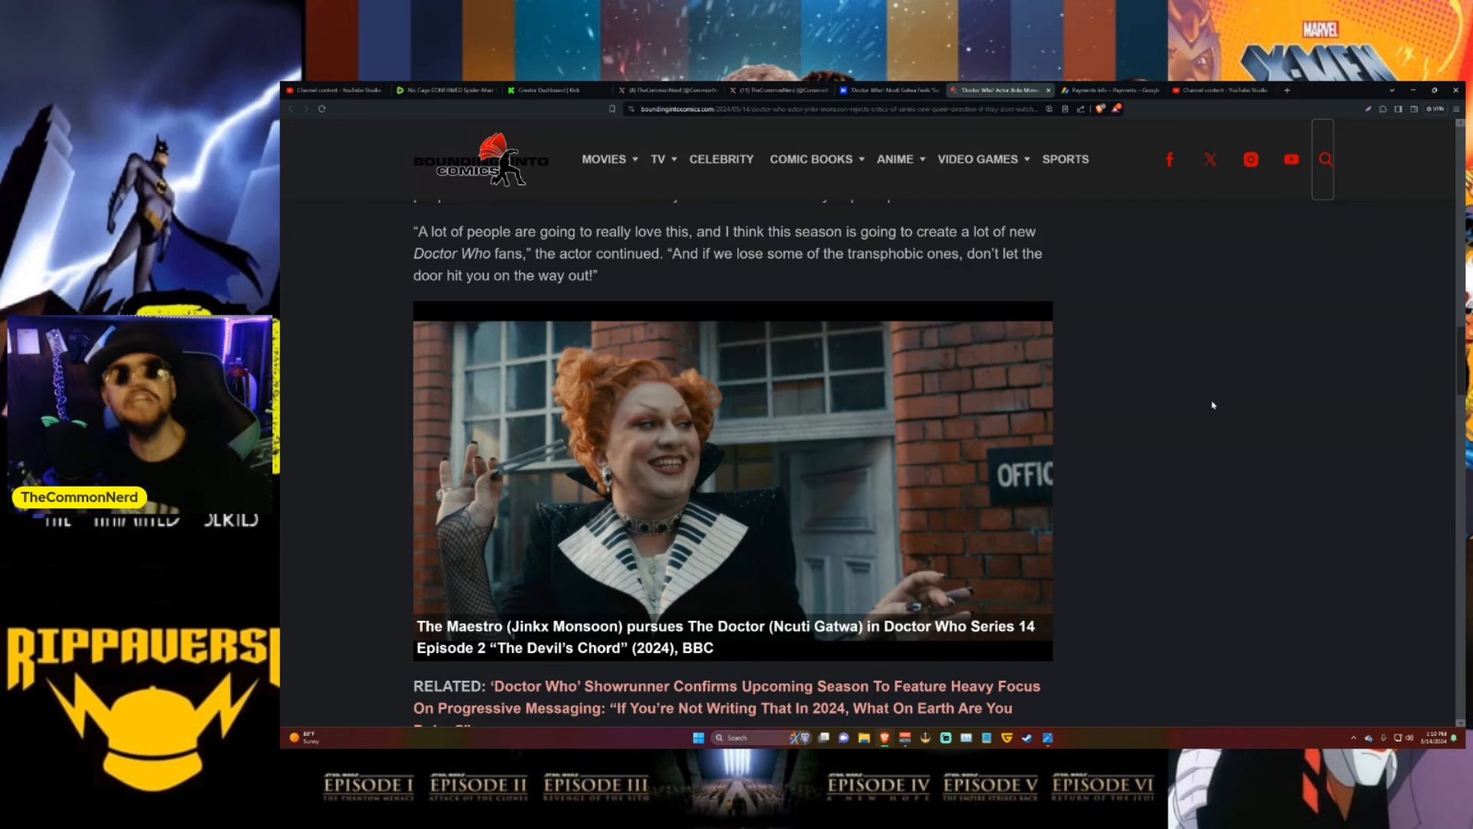
Scroll past the closing quotes and recommendation tiles to the site footer
scroll("down", 3)
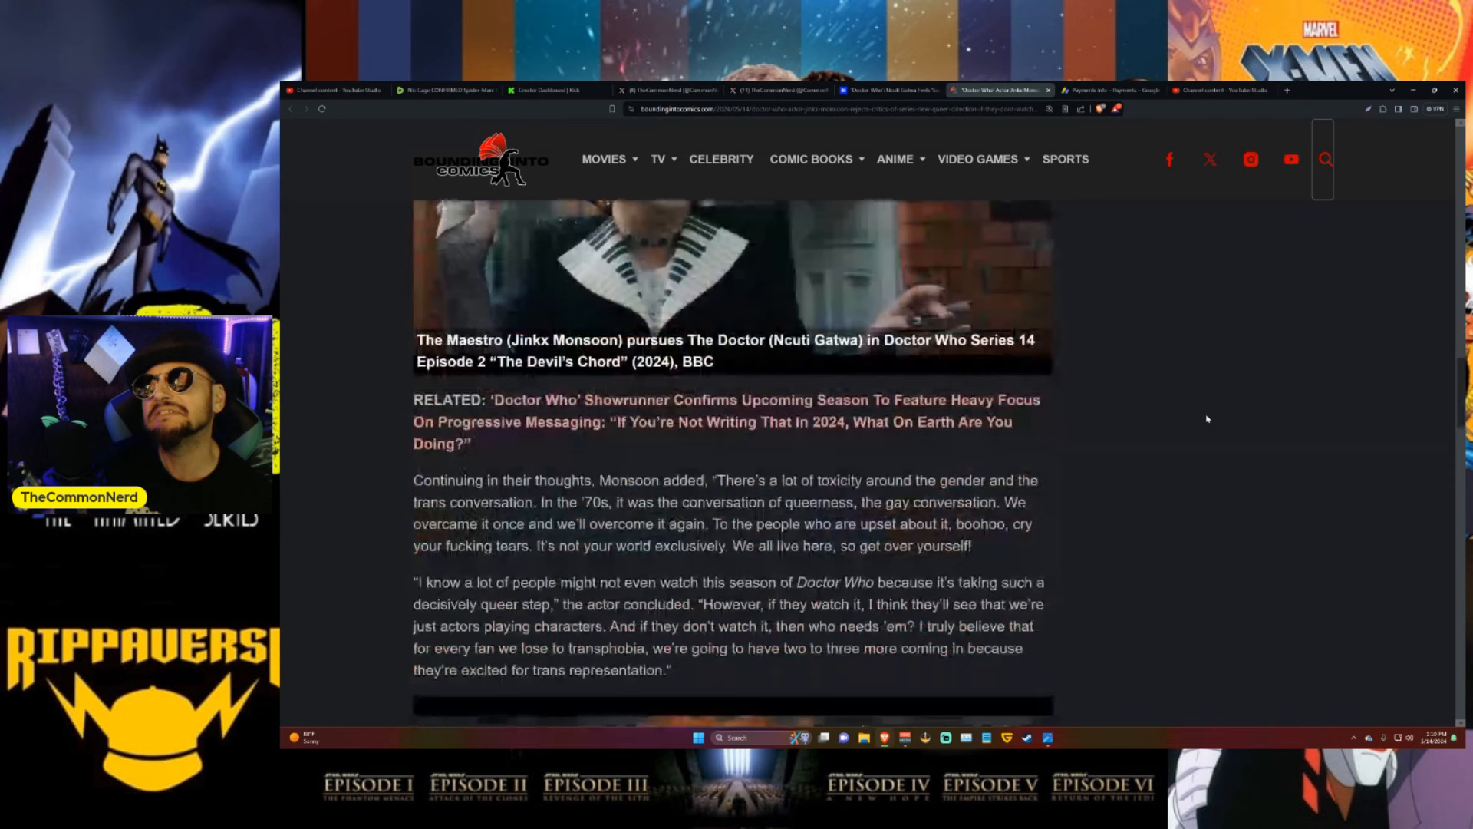
scroll("down", 3)
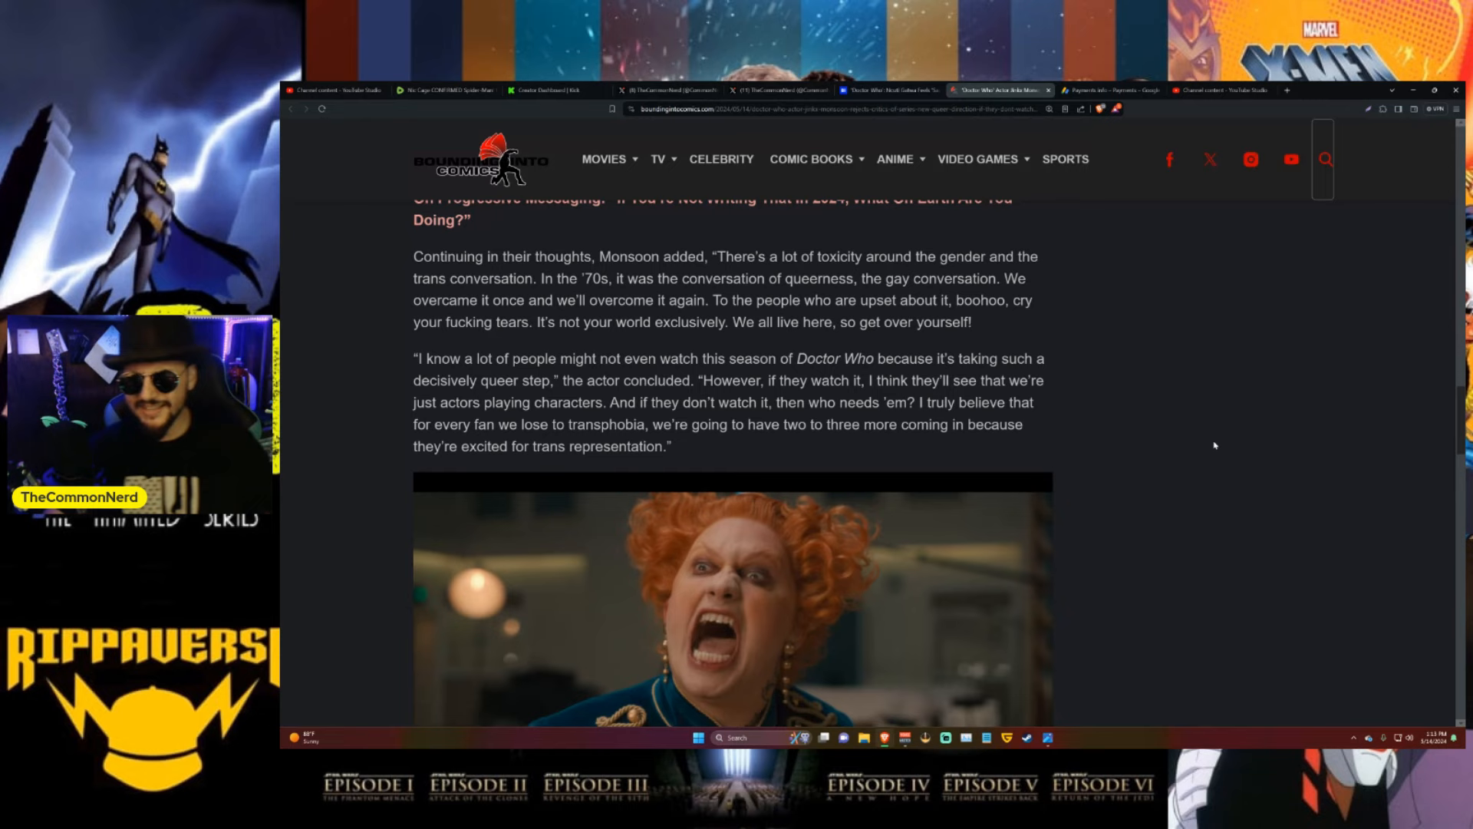
scroll("down", 3)
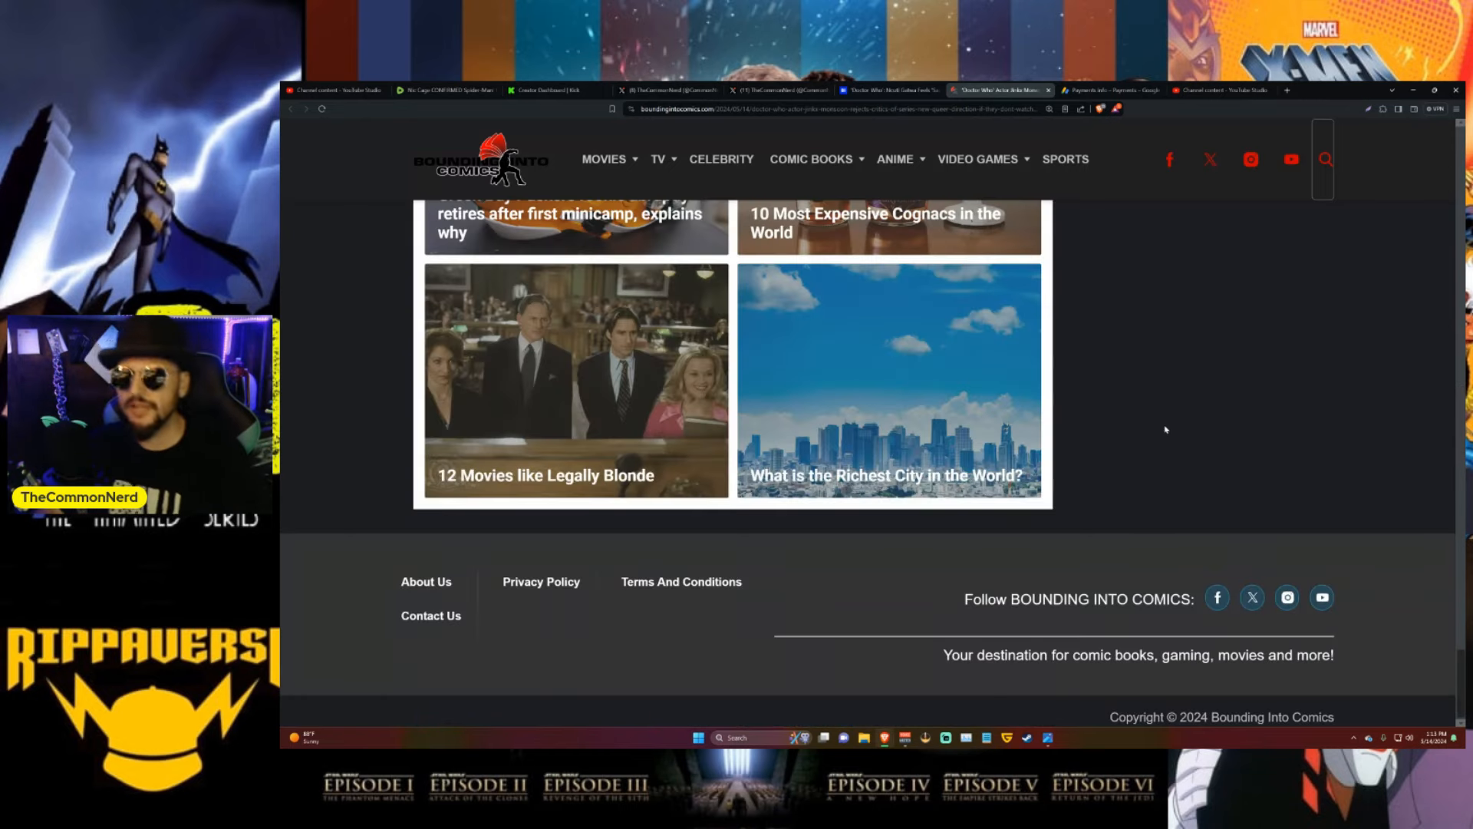